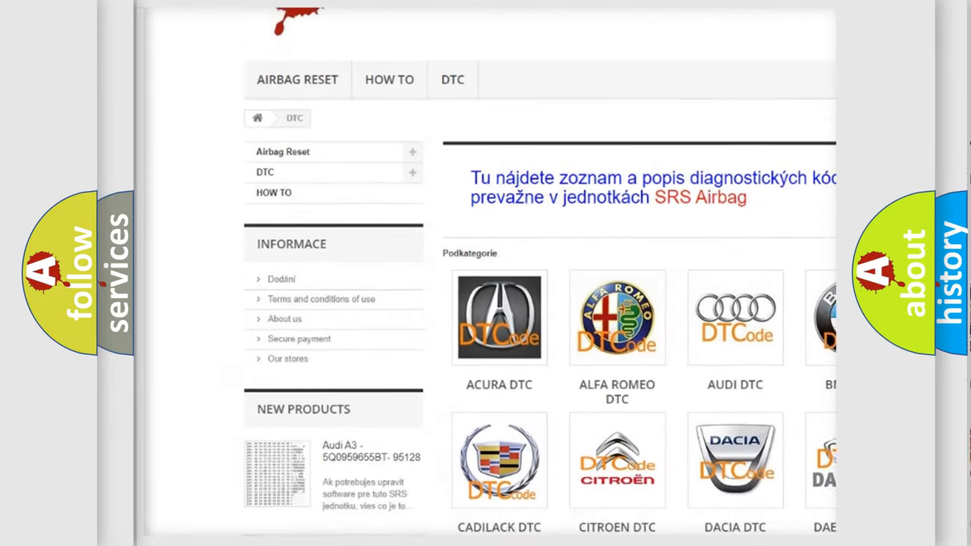
pyautogui.scroll(-3)
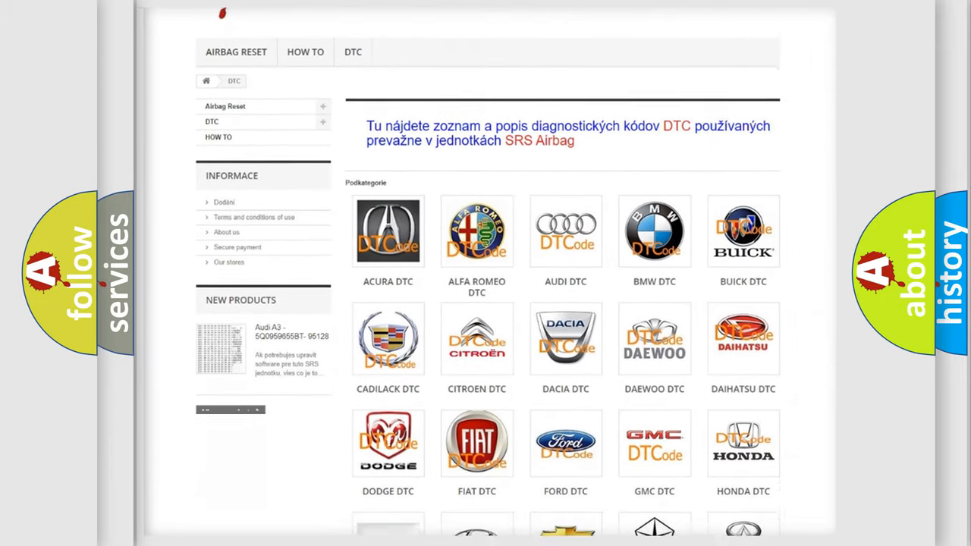
pyautogui.scroll(-3)
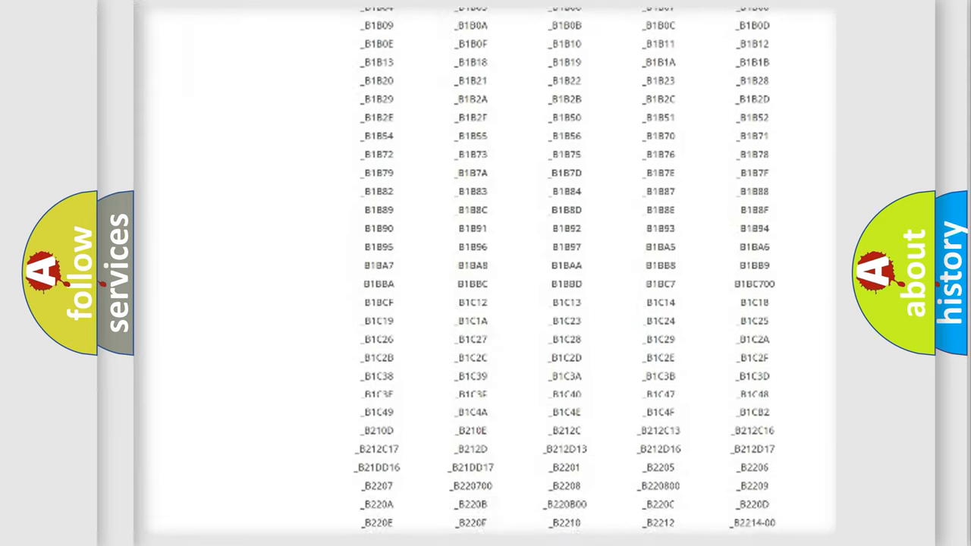
pyautogui.scroll(-3)
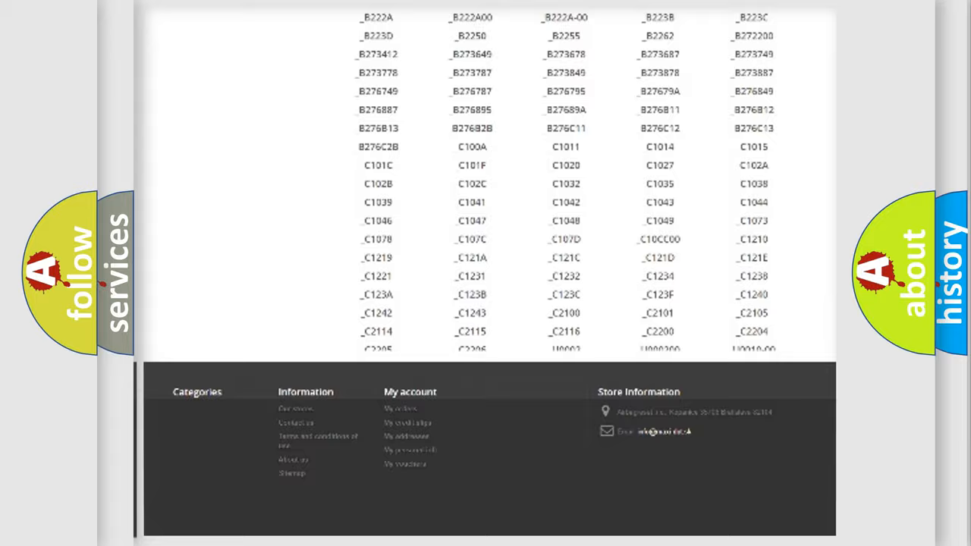
pyautogui.scroll(3)
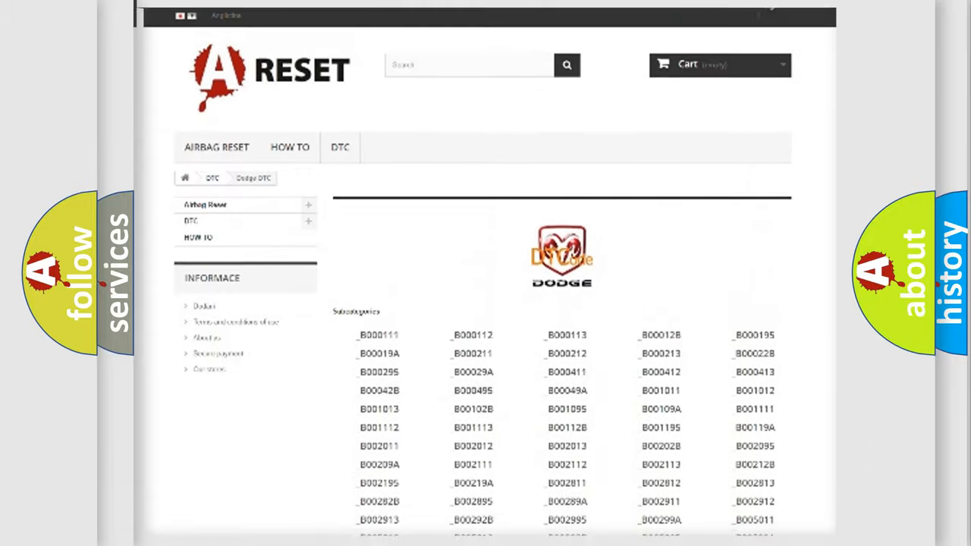